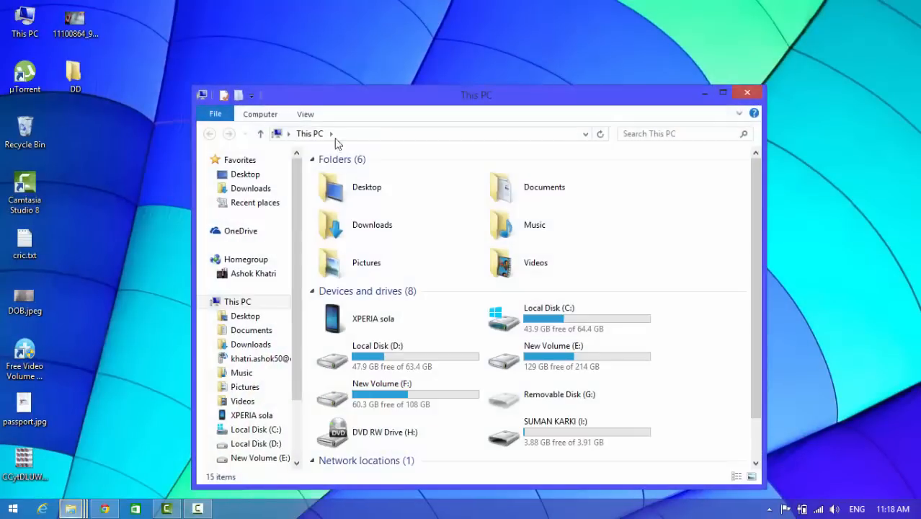
View the empty-looking pen drive I: in This PC and copy its path
{"action": "left_click", "coordinate": [723, 92]}
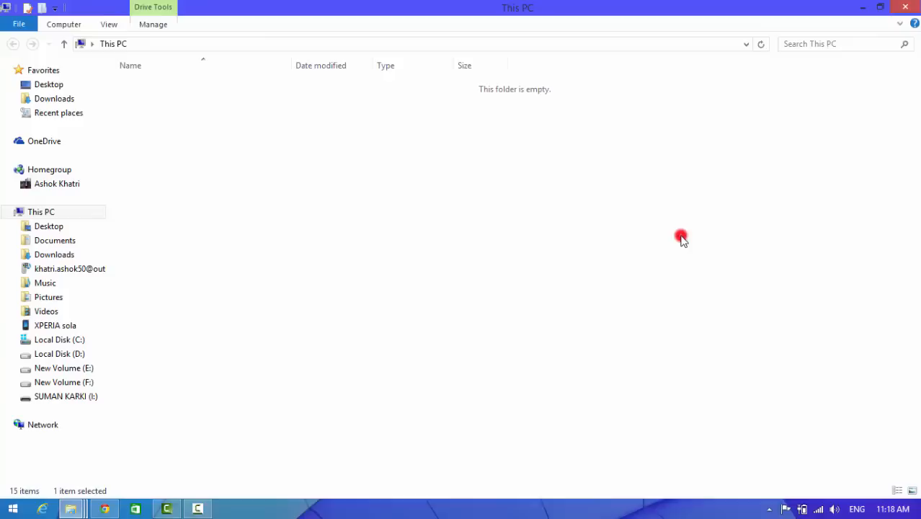
{"action": "double_click", "coordinate": [66, 395]}
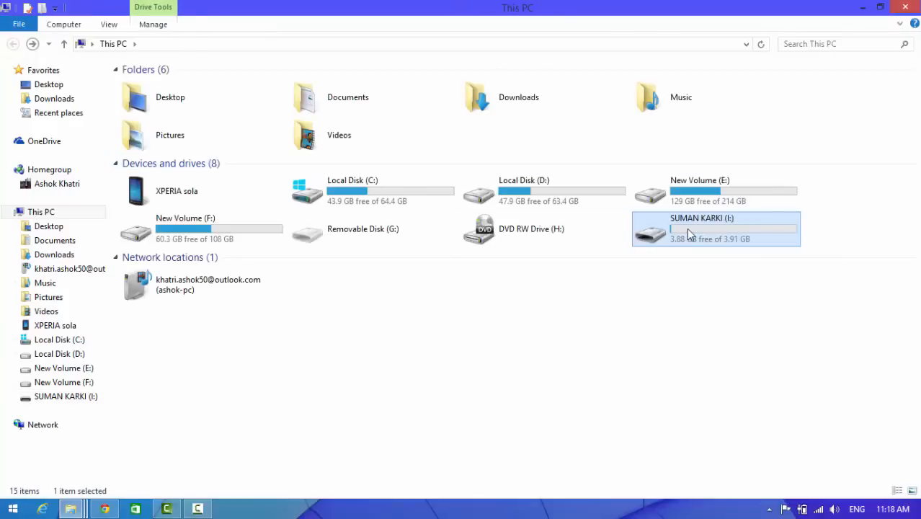
{"action": "double_click", "coordinate": [701, 228]}
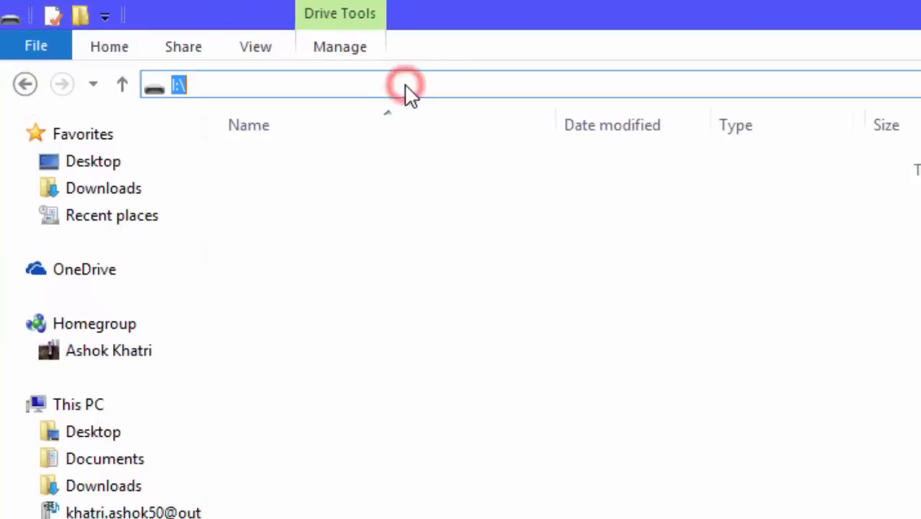
{"action": "right_click", "coordinate": [406, 84]}
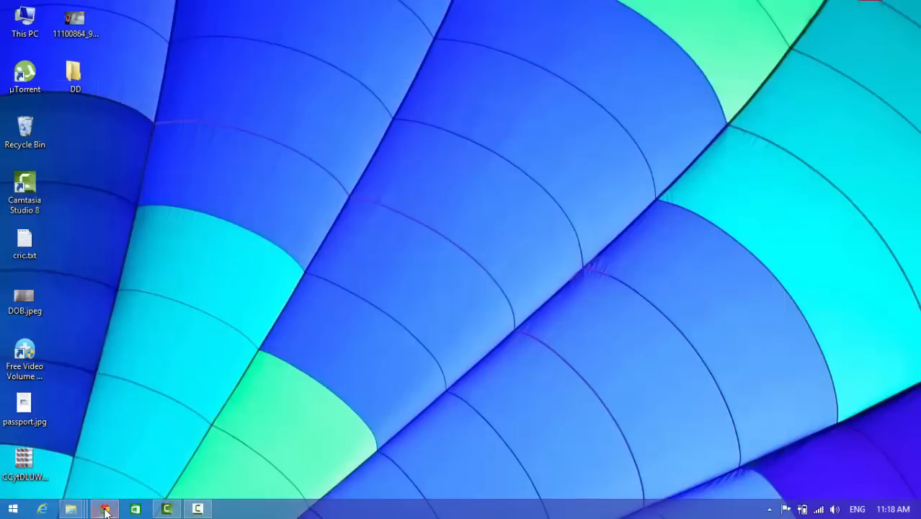
List the I: drive's hidden folders and JPG photos in Chrome via file:///I:/
{"action": "left_click", "coordinate": [104, 510]}
{"action": "type", "text": "I:\\"}
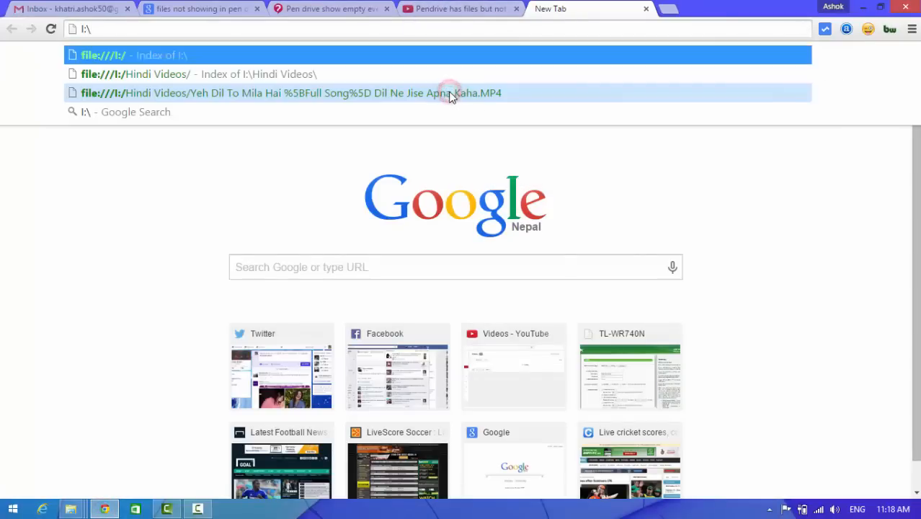
{"action": "left_click", "coordinate": [439, 54]}
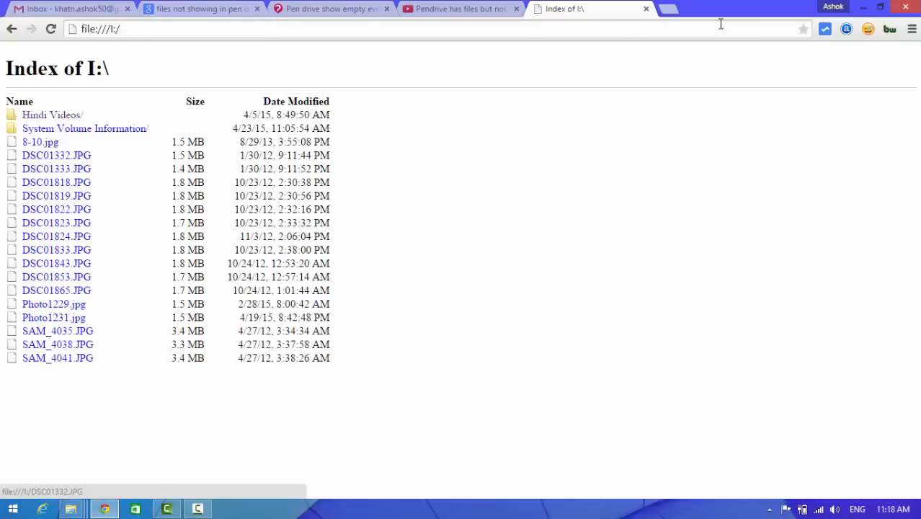
{"action": "left_click", "coordinate": [879, 7]}
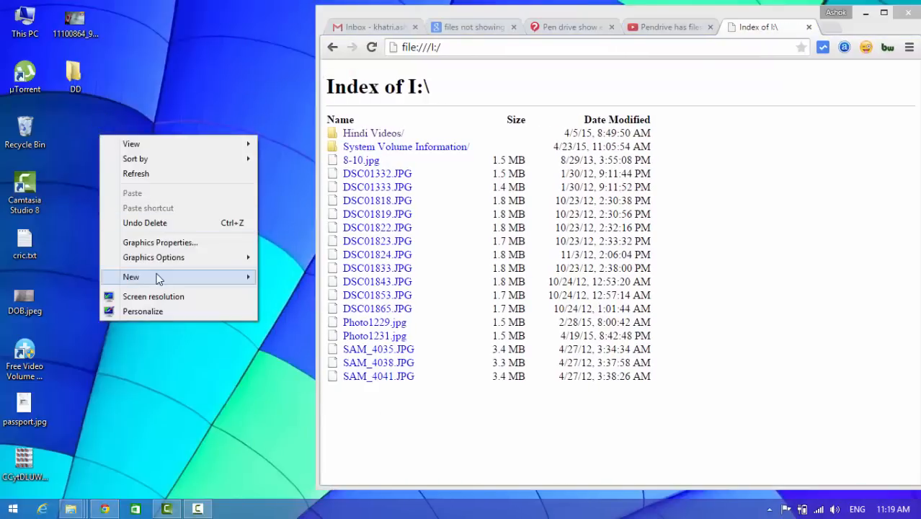
Create the desktop folder Recover holding a copy of DSC01332.JPG and view it inside
{"action": "left_click", "coordinate": [131, 277]}
{"action": "type", "text": "Recover"}
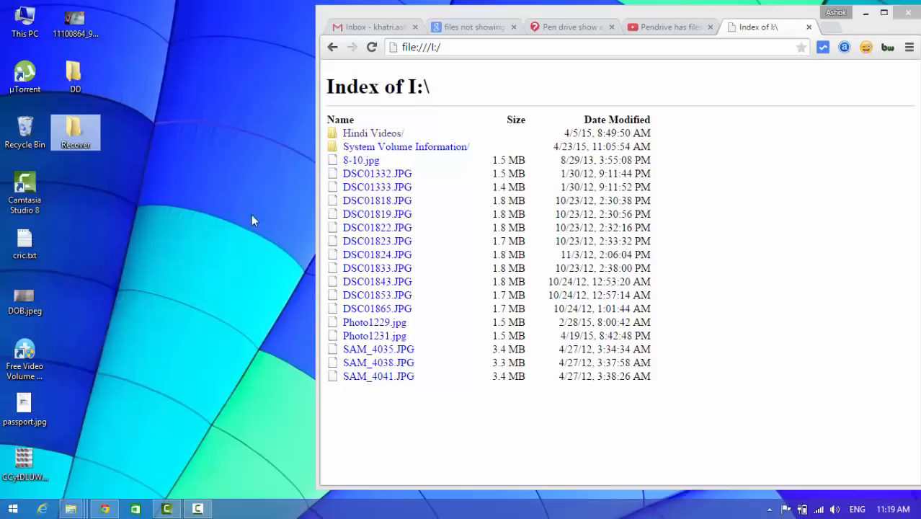
{"action": "mouse_move", "coordinate": [377, 173]}
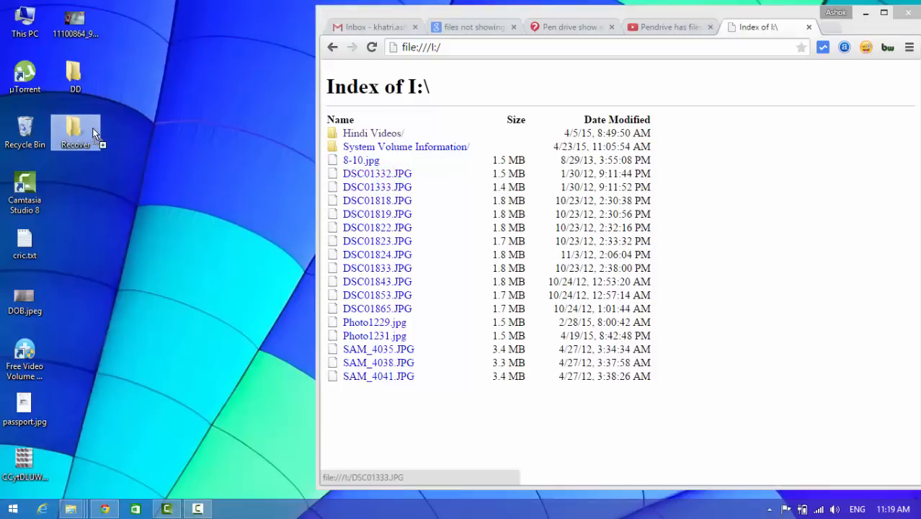
{"action": "double_click", "coordinate": [76, 130]}
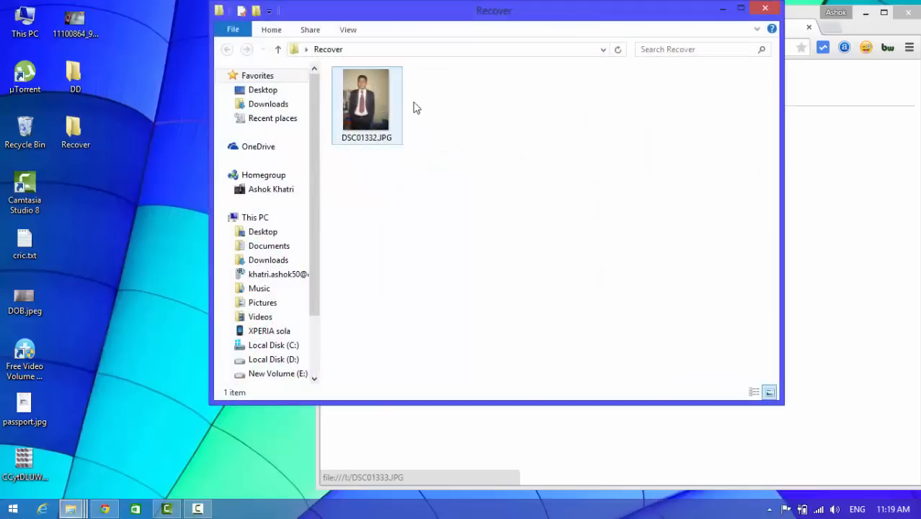